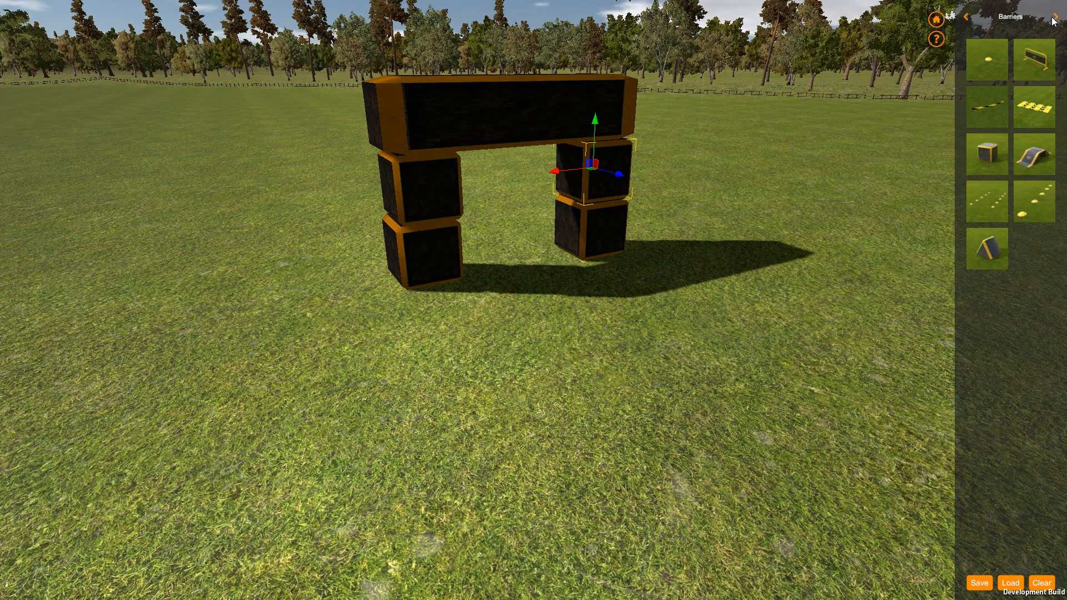
Select the square invisible gate from the Invisible object catalog
left_click(1059, 16)
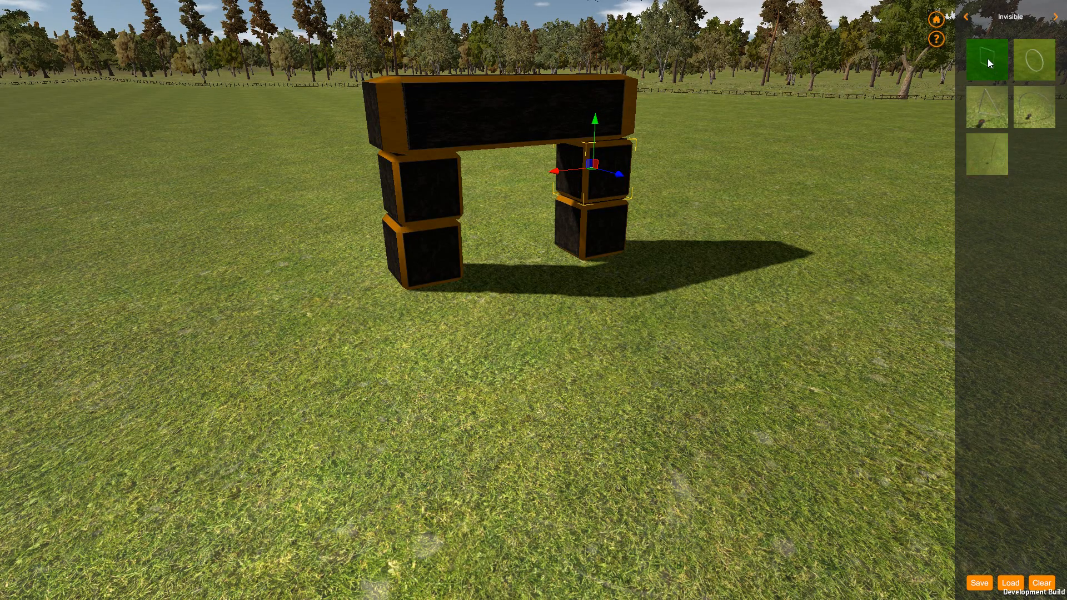
mouse_move(531, 260)
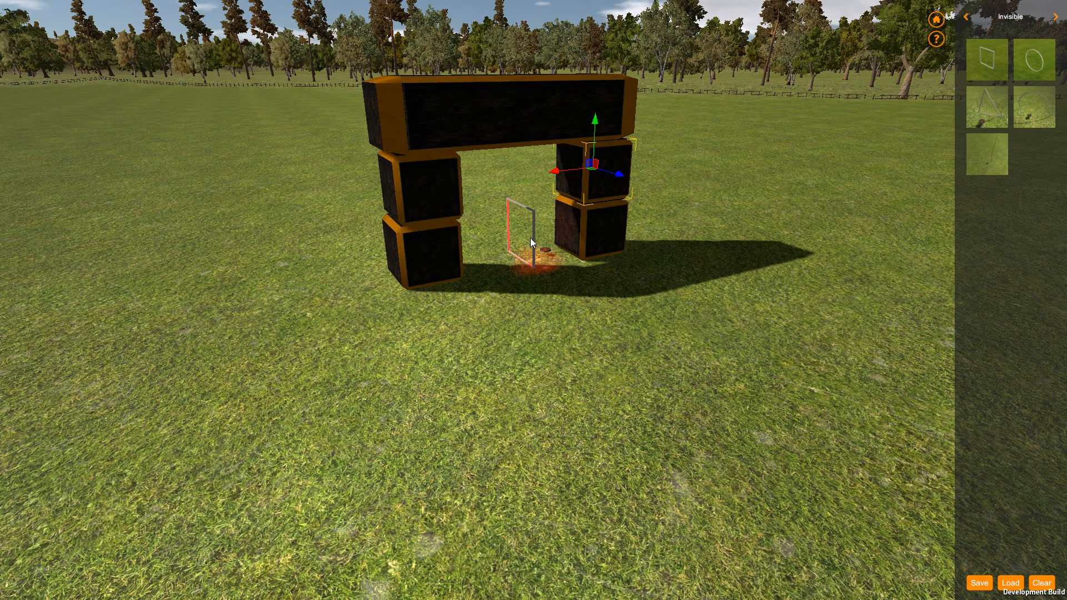
Place the square invisible gate inside the arch opening as Gate 1, start and finish
left_click(530, 241)
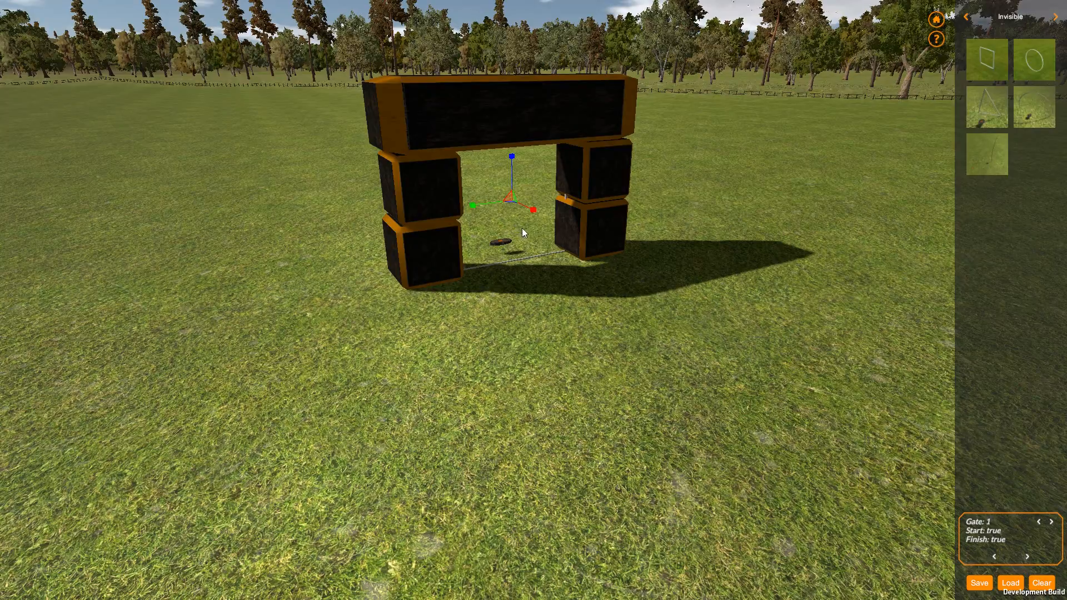
mouse_move(545, 248)
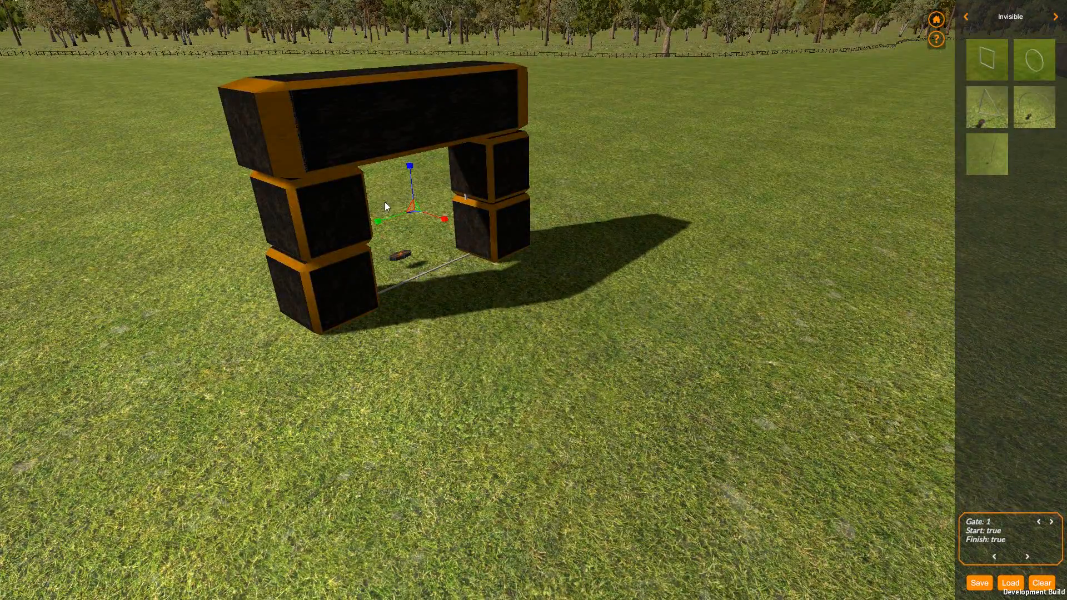
mouse_move(572, 332)
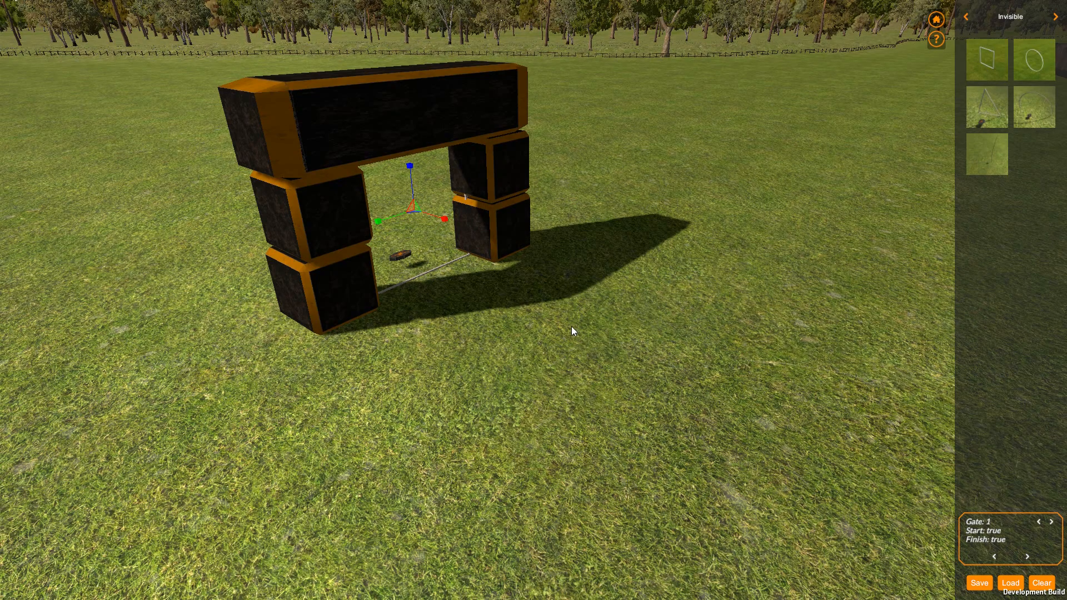
mouse_move(464, 254)
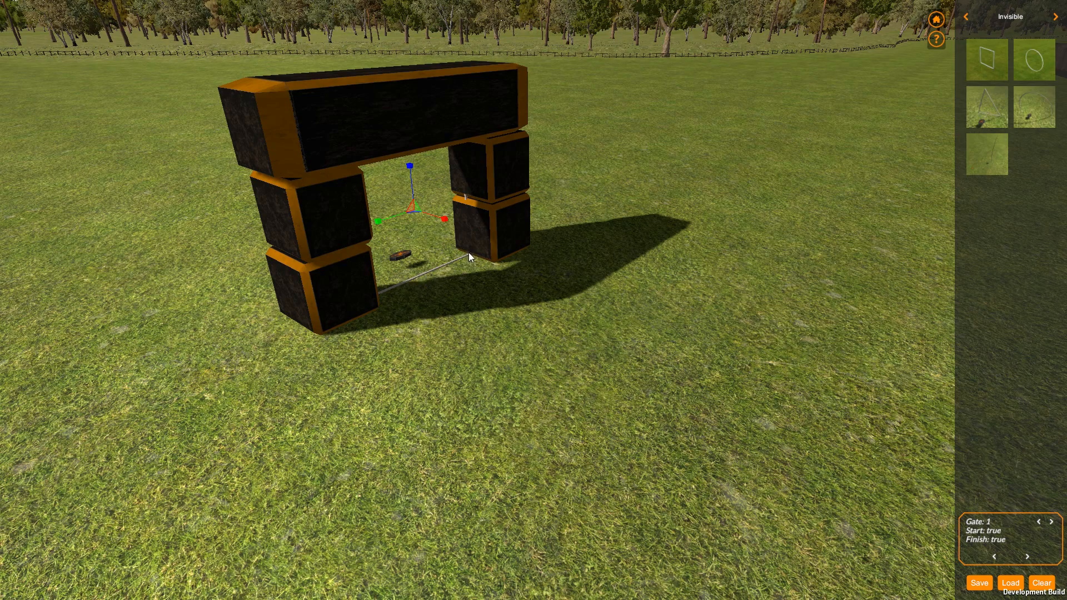
mouse_move(437, 282)
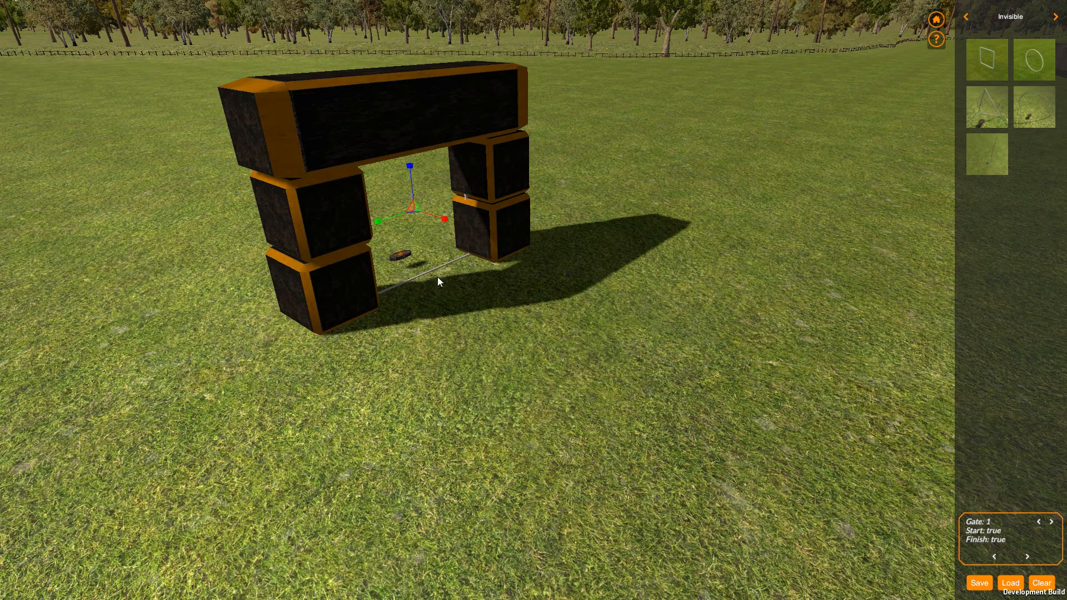
mouse_move(400, 164)
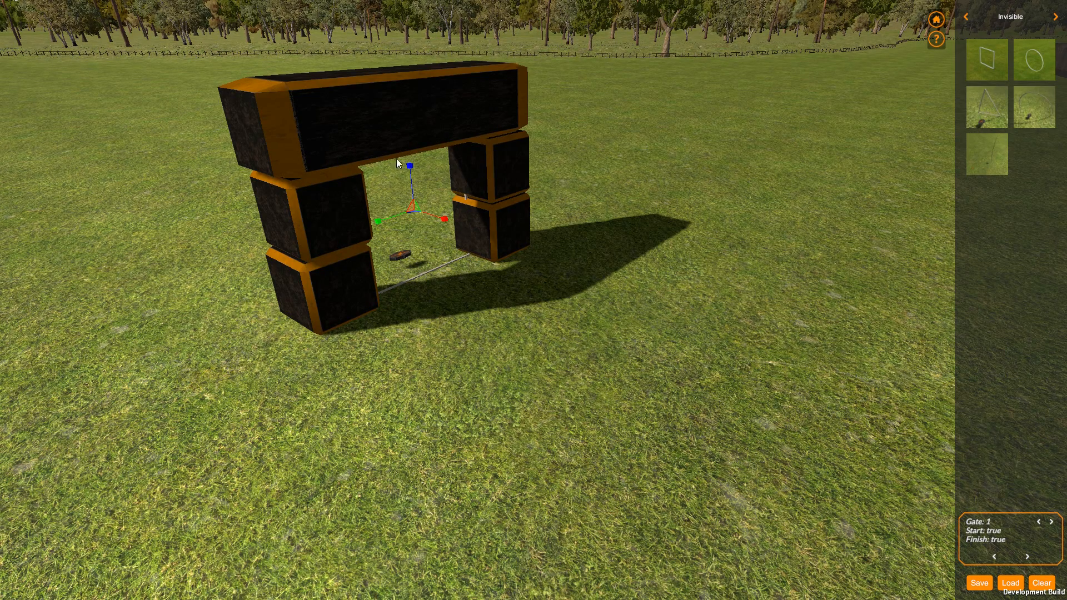
mouse_move(427, 272)
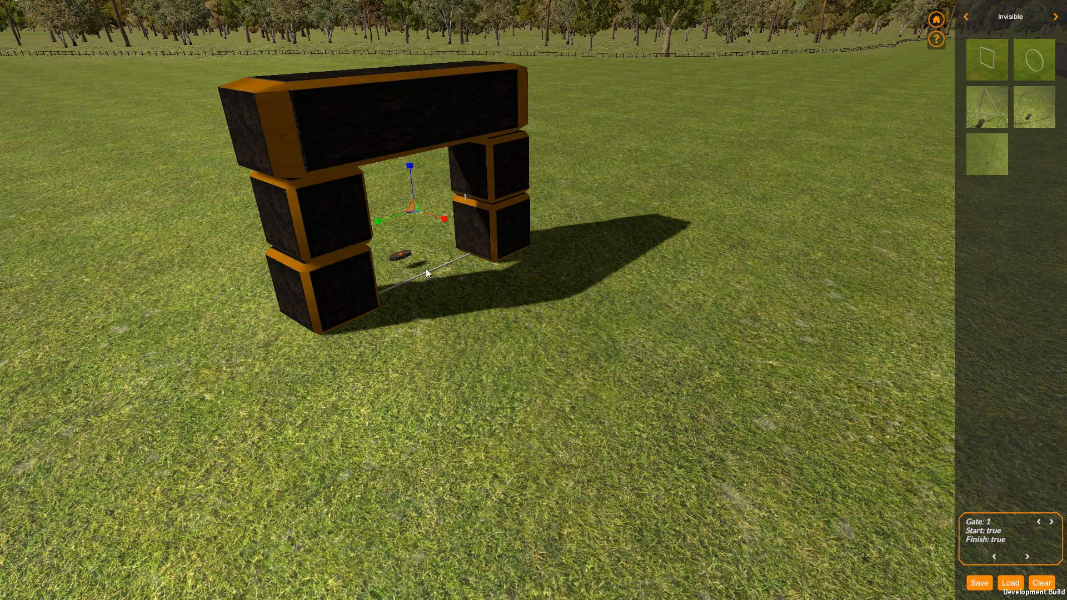
mouse_move(429, 247)
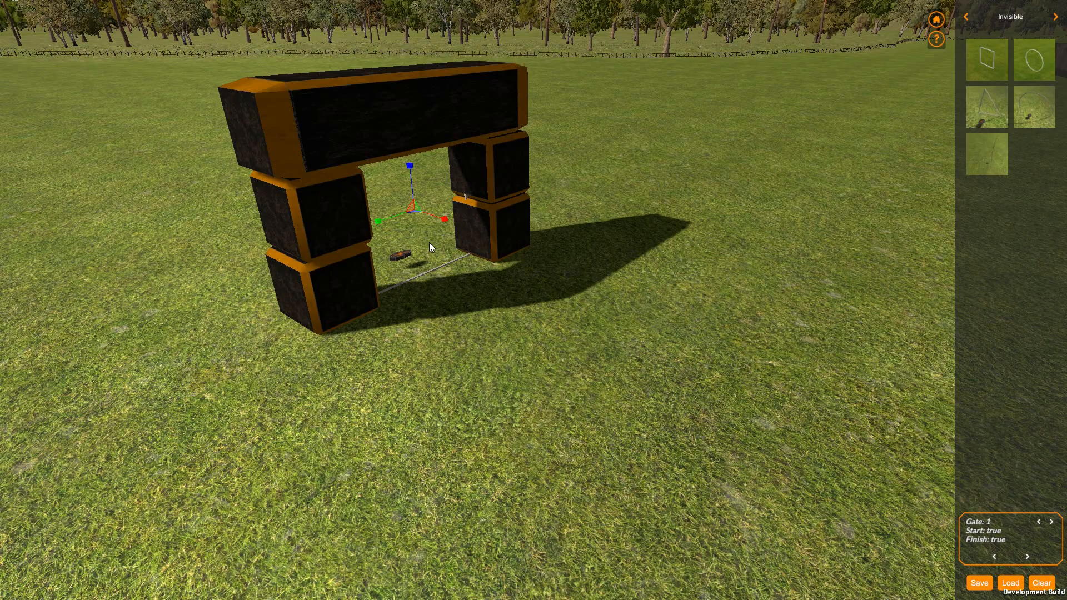